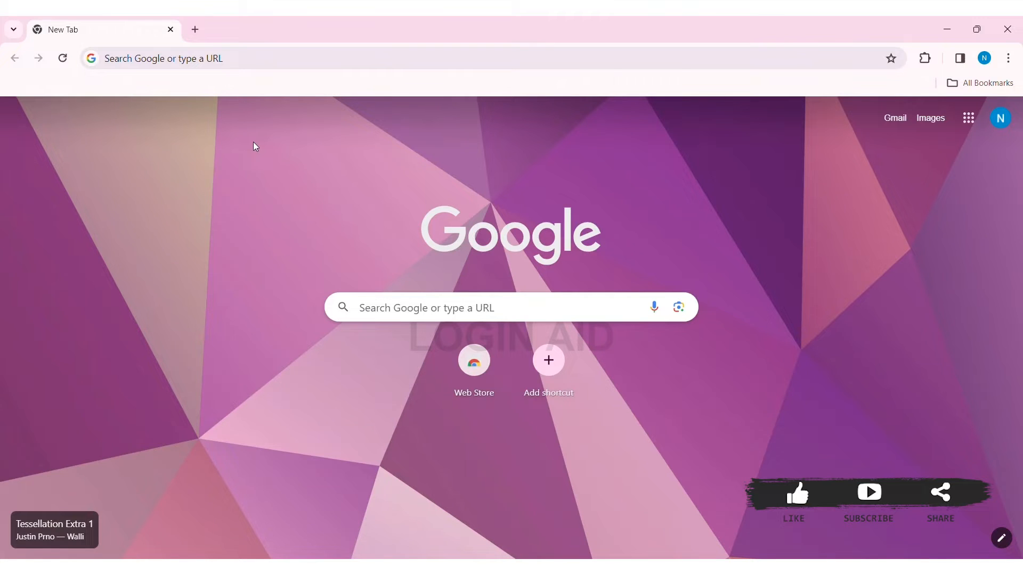
mouse_move(103, 355)
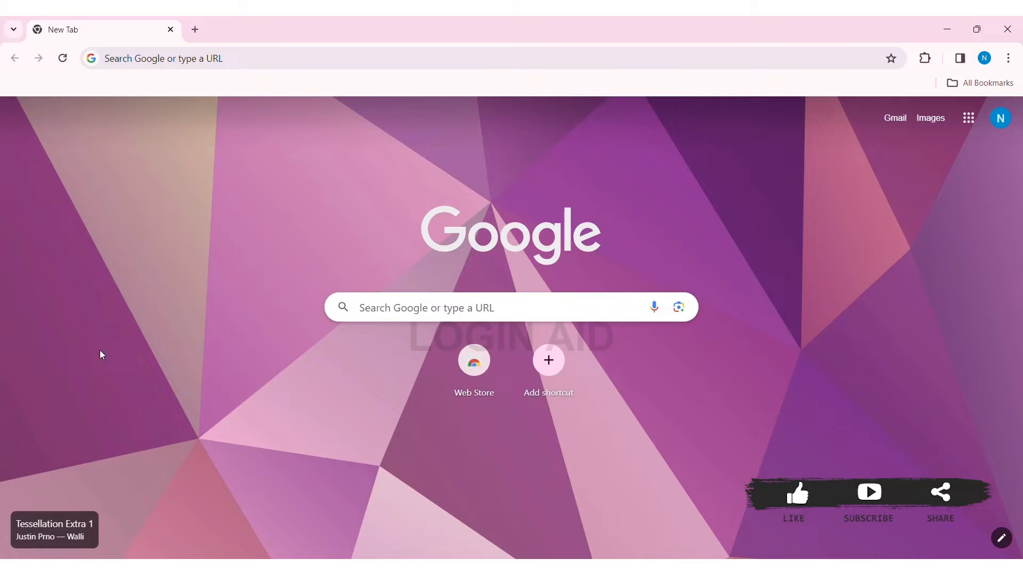
mouse_move(254, 145)
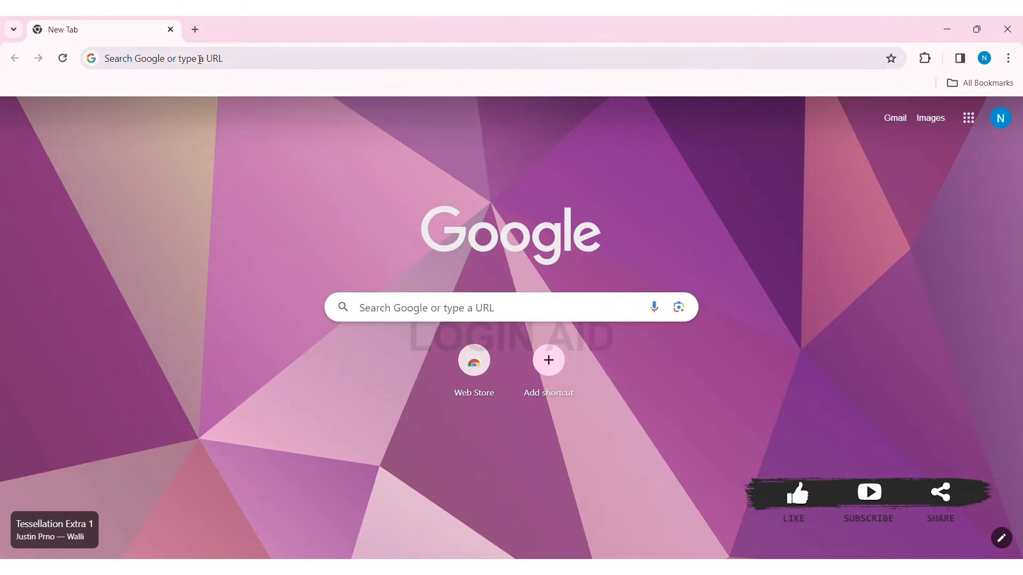
type("w")
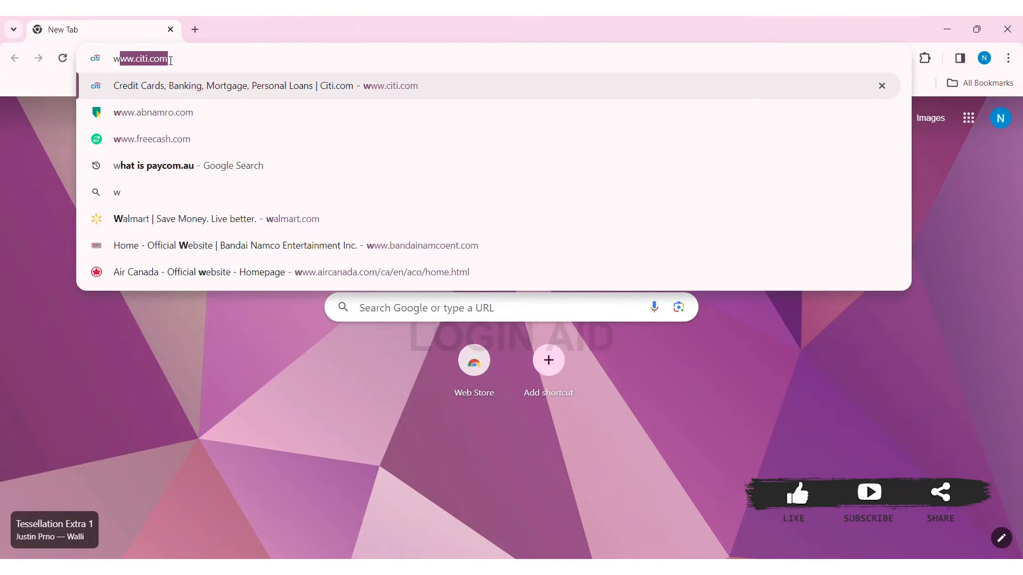
type("www.rhbgr")
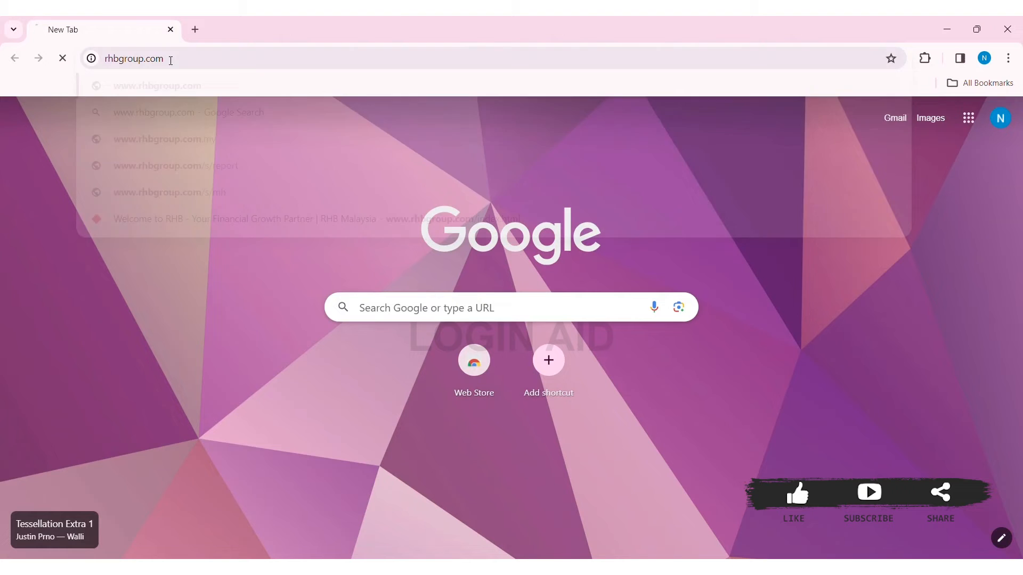
key("Enter")
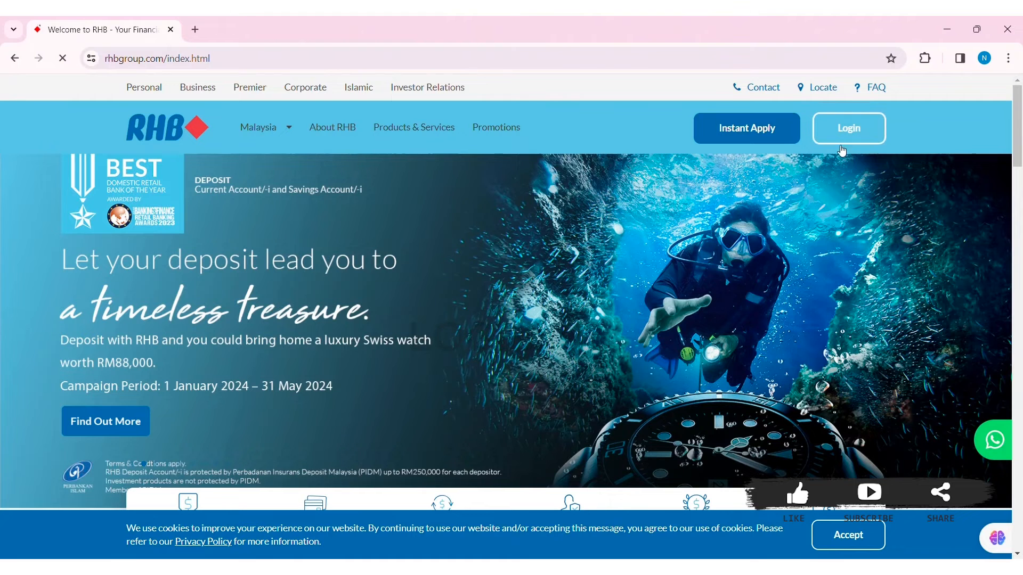
Choose RHB Online Banking from the Login services list to reach its login page.
left_click(848, 128)
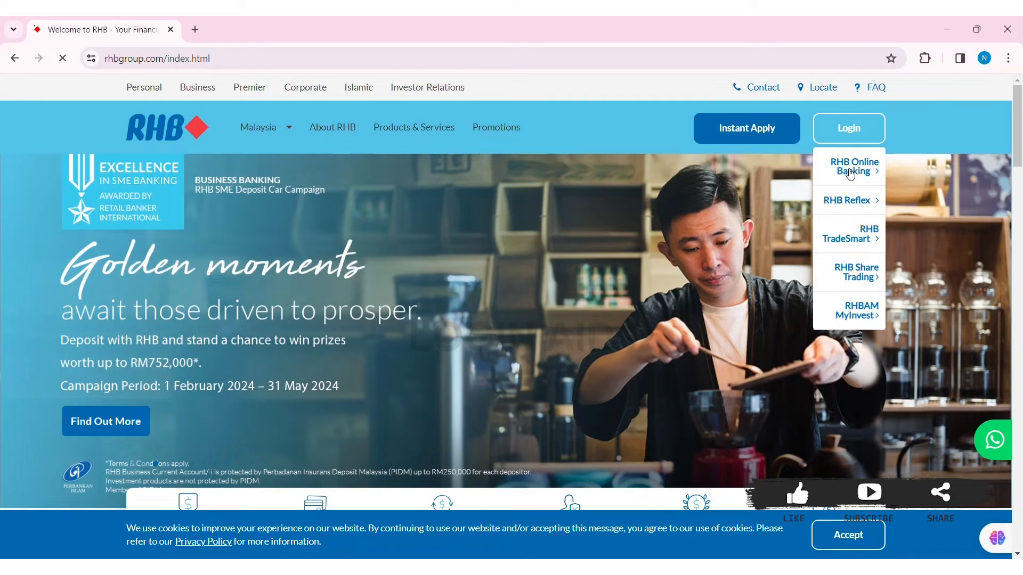
left_click(850, 167)
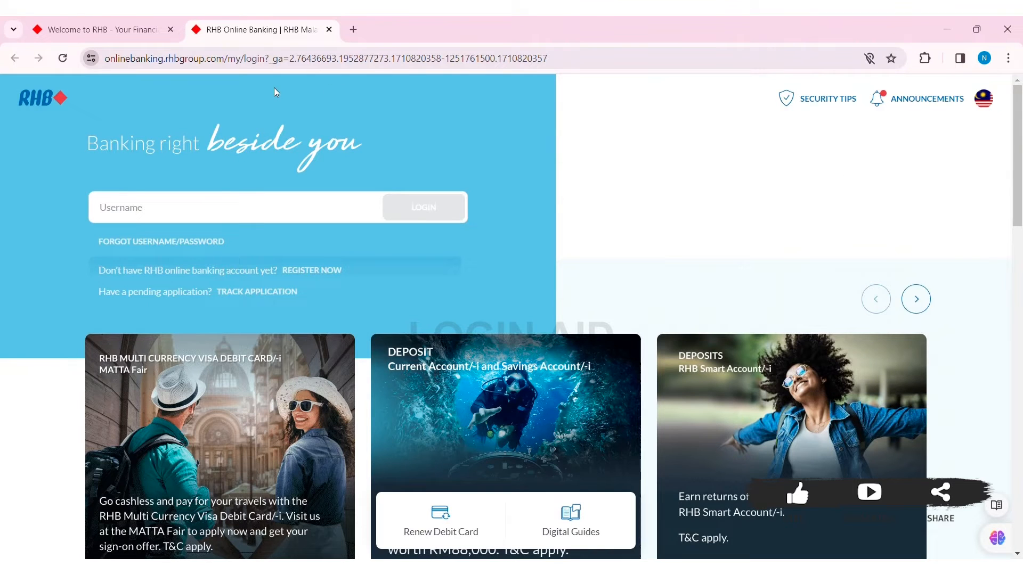
mouse_move(309, 281)
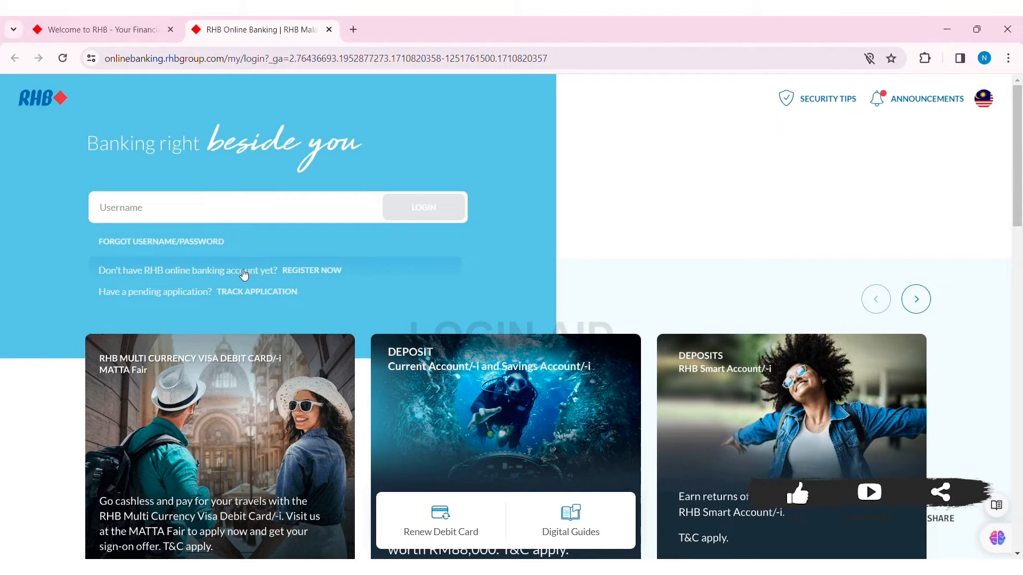
mouse_move(298, 275)
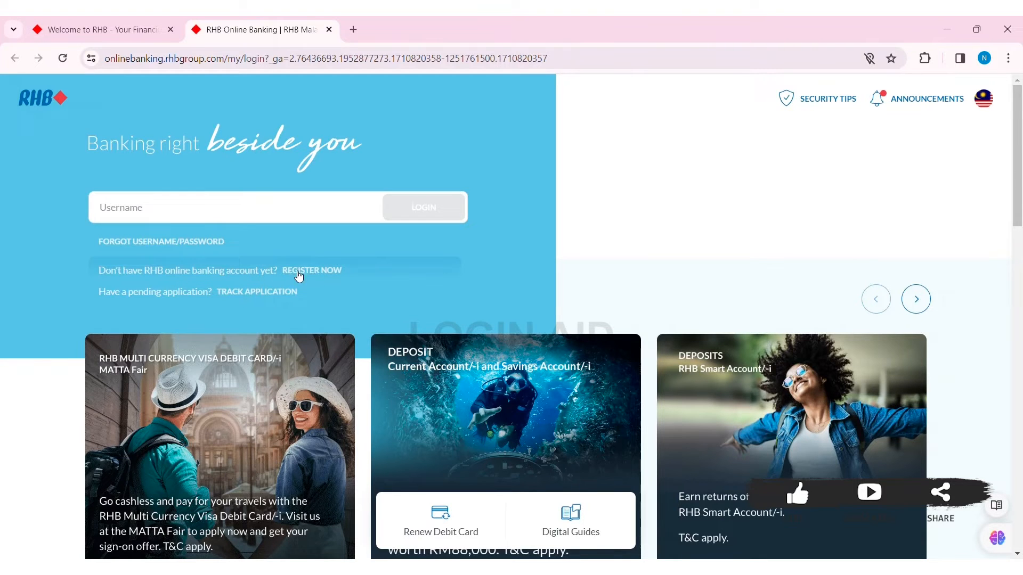
left_click(312, 271)
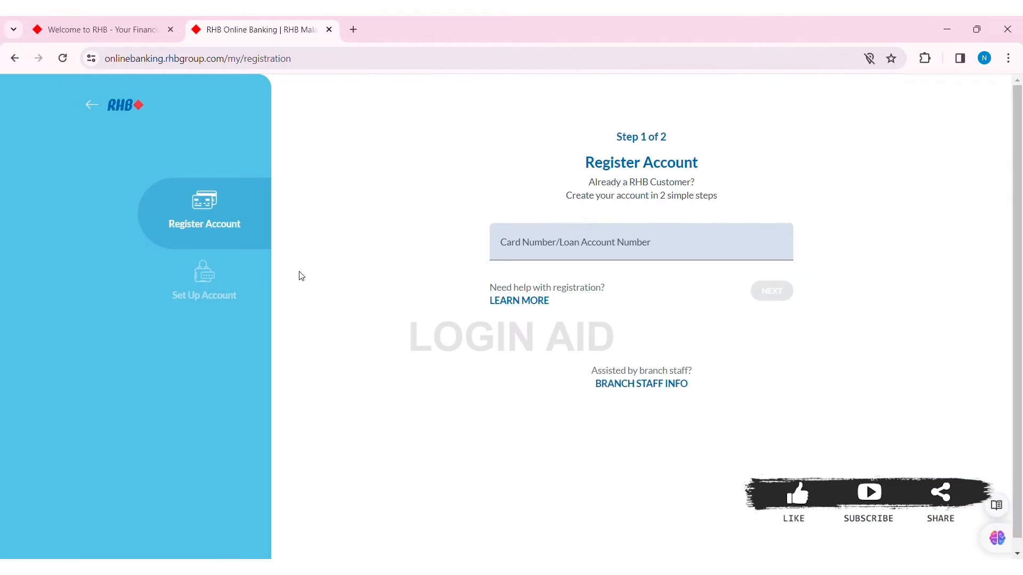
mouse_move(697, 218)
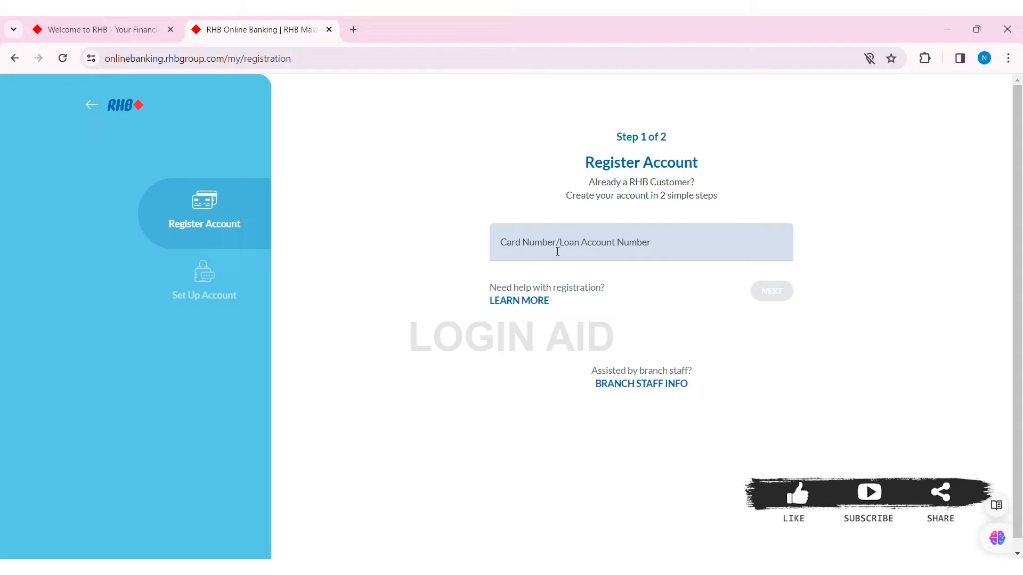
mouse_move(700, 208)
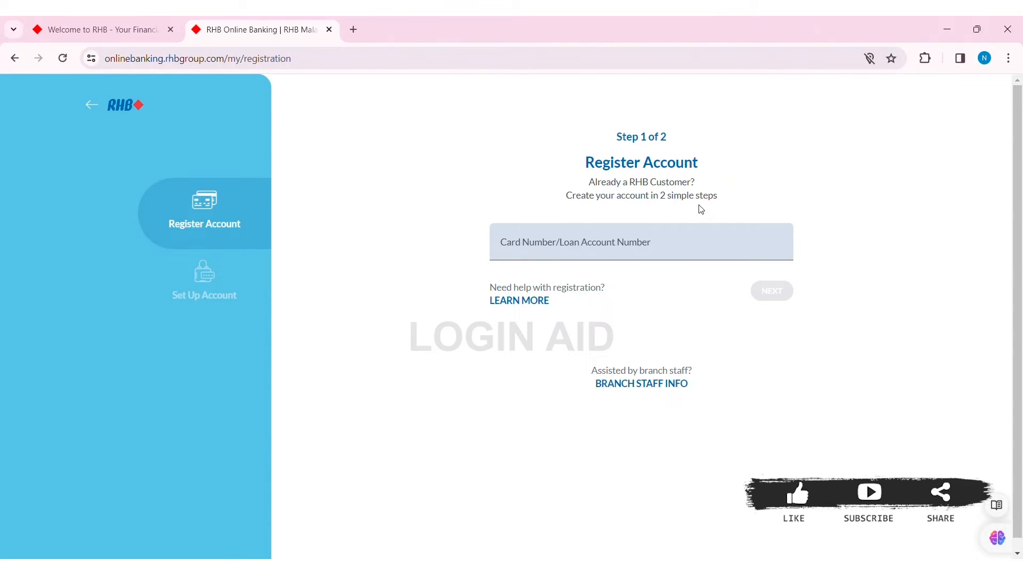
left_click(558, 251)
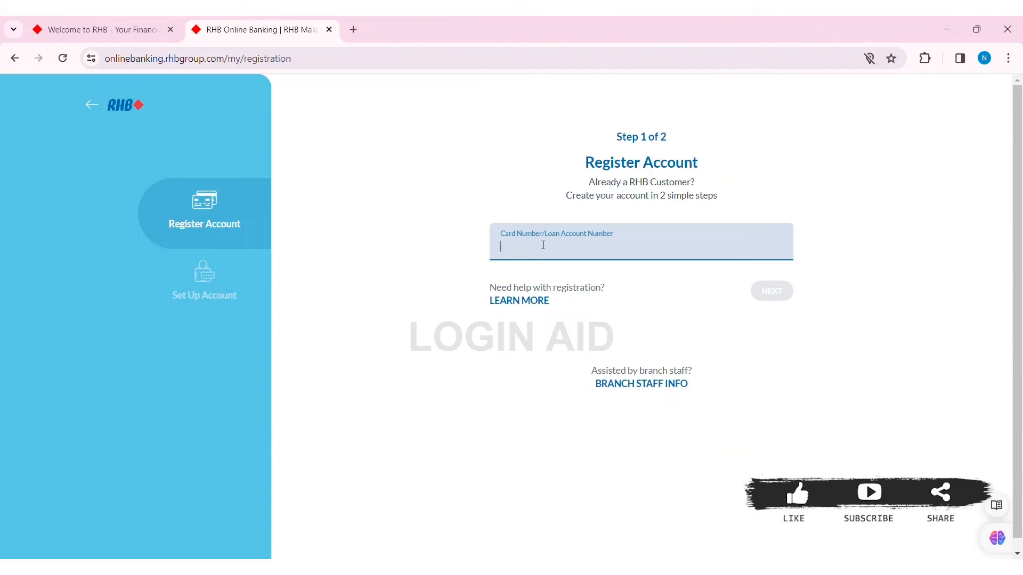
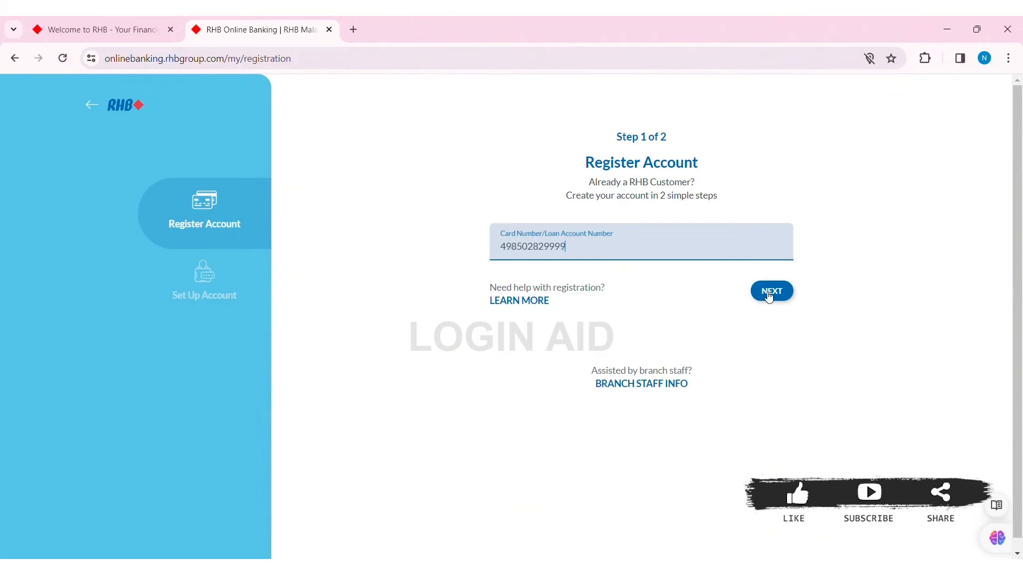
mouse_move(239, 340)
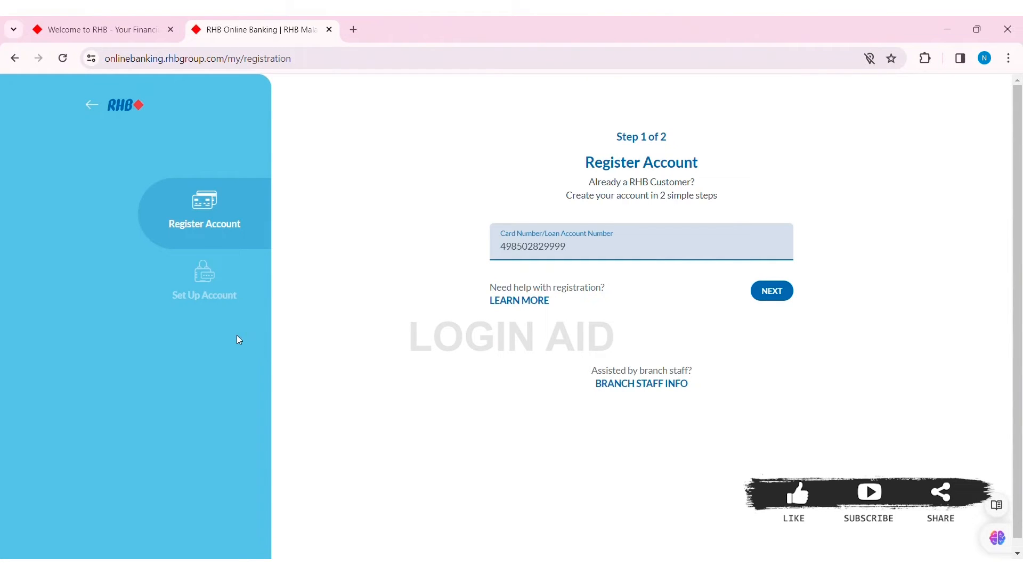
mouse_move(195, 230)
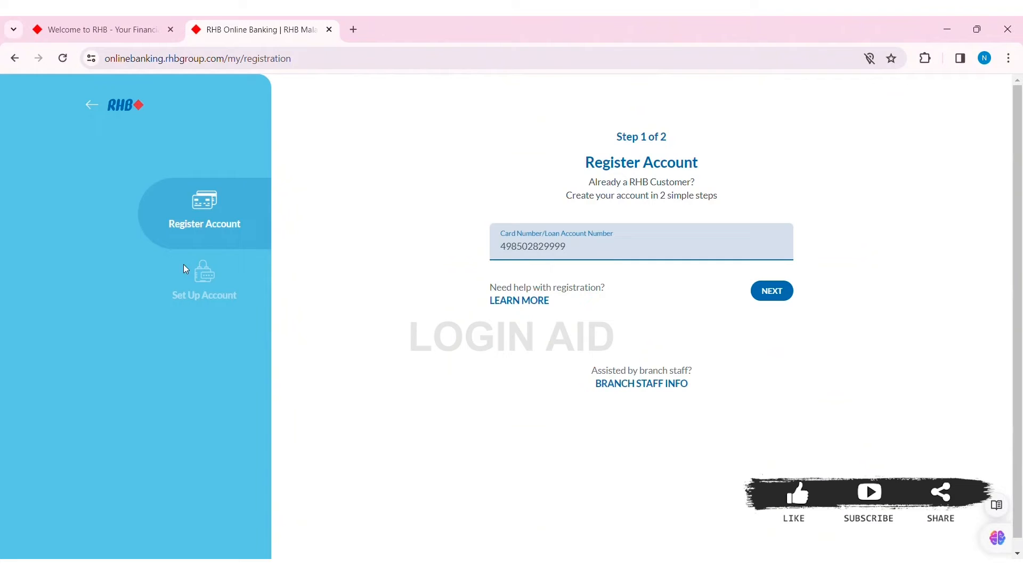
mouse_move(217, 276)
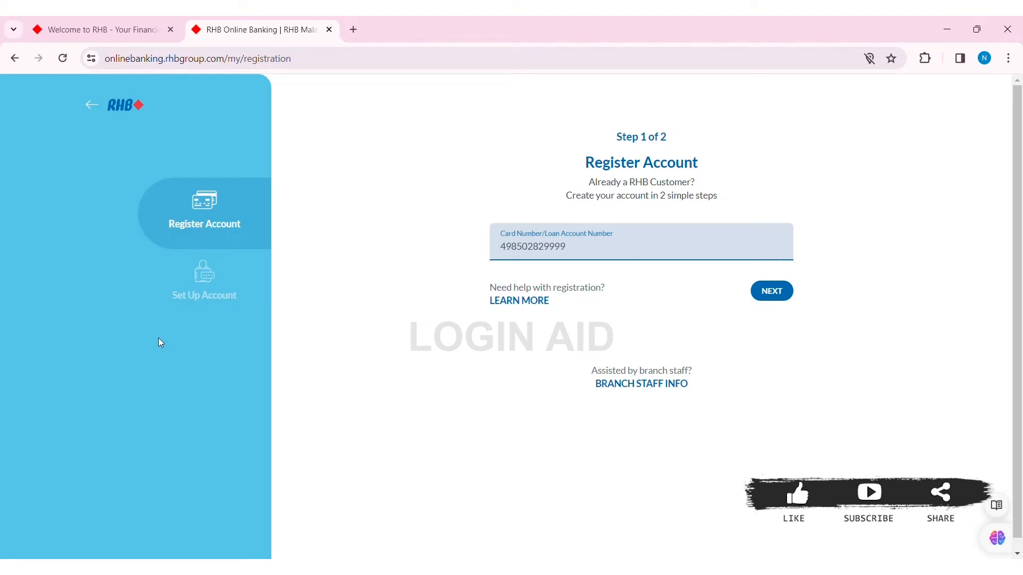
mouse_move(158, 374)
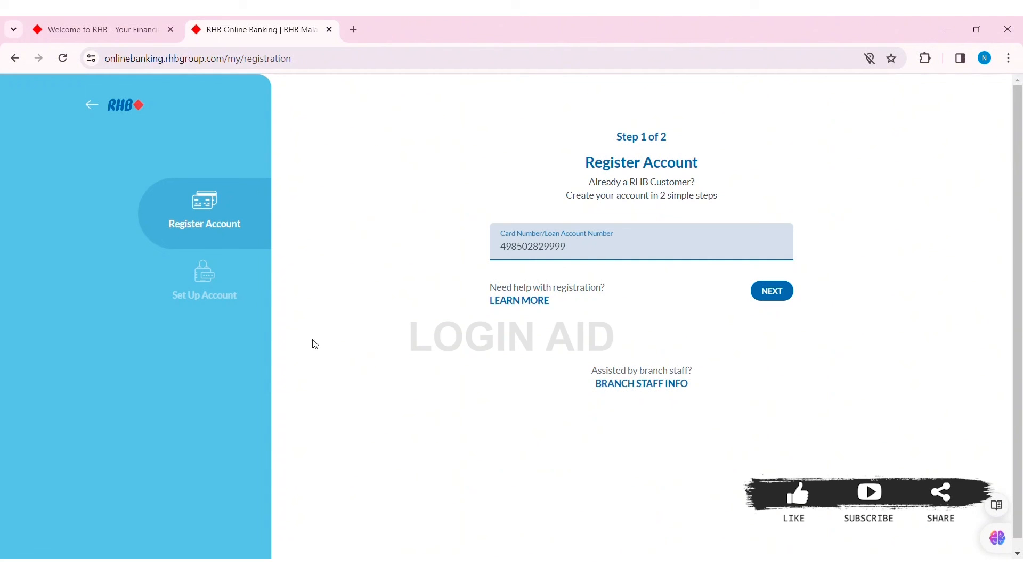
left_click(96, 30)
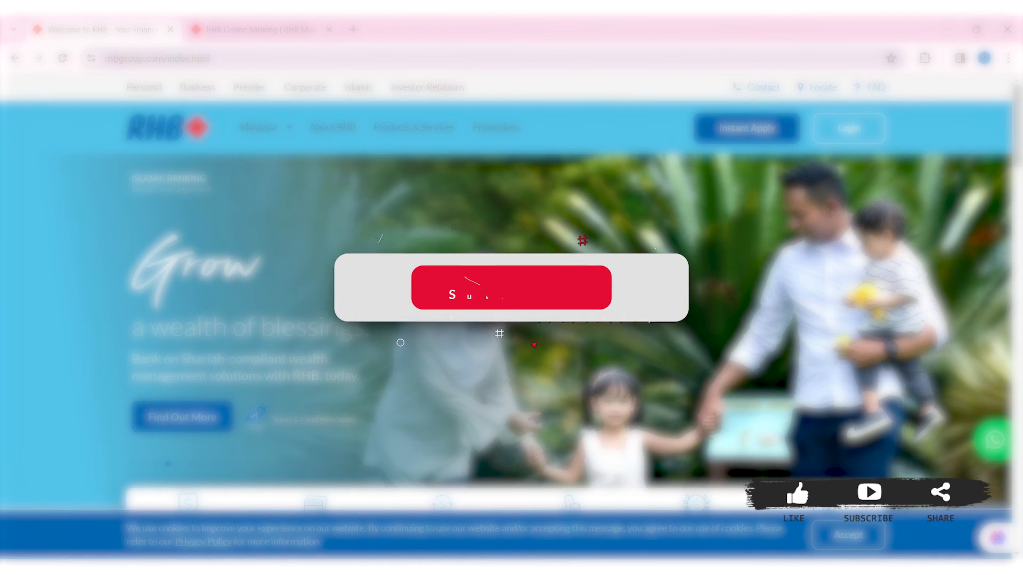
Switch back to the 'Welcome to RHB' home page tab.
left_click(511, 288)
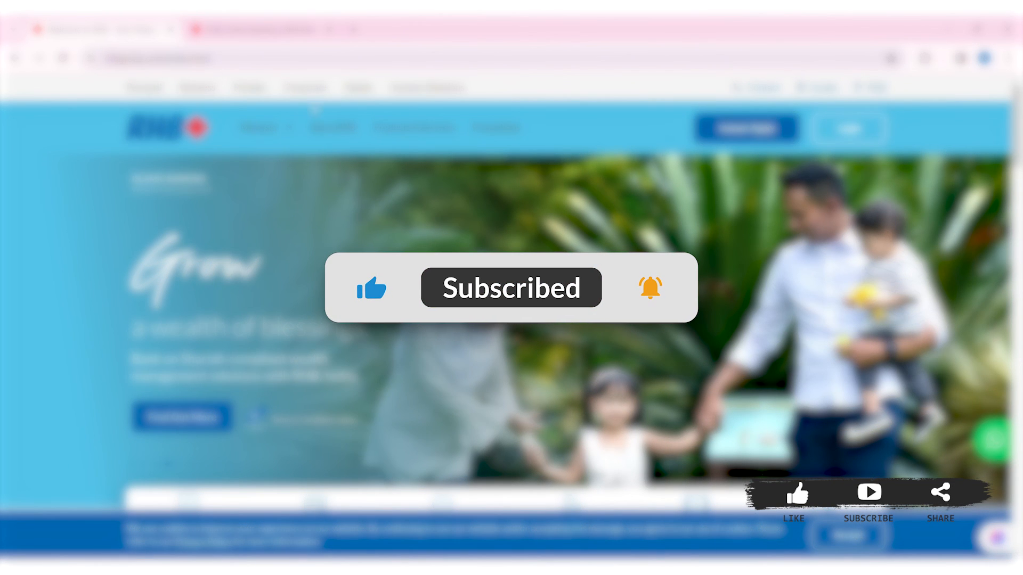